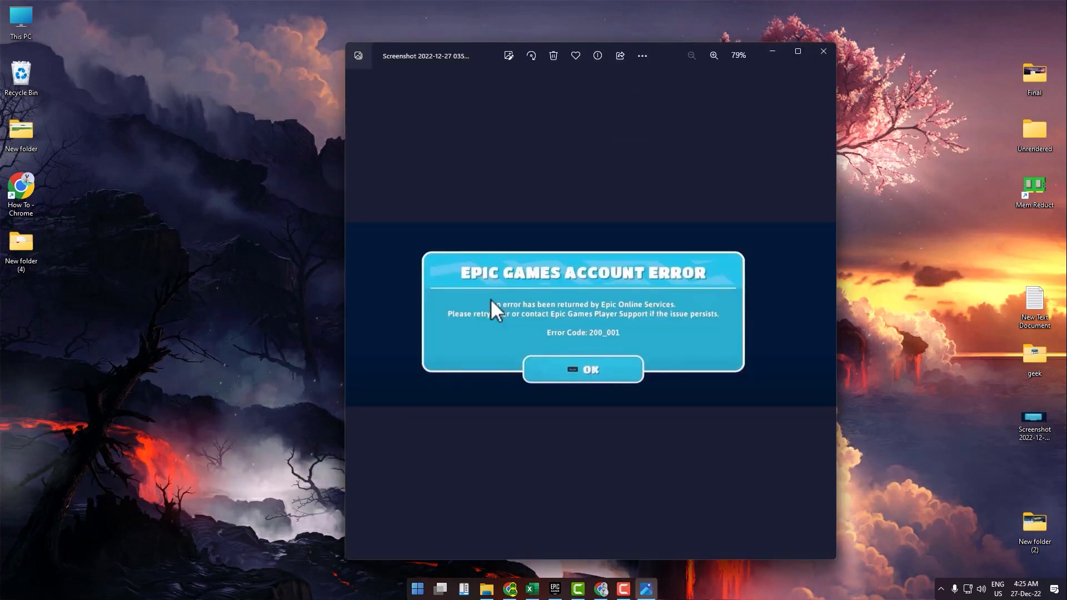
pyautogui.moveTo(579, 350)
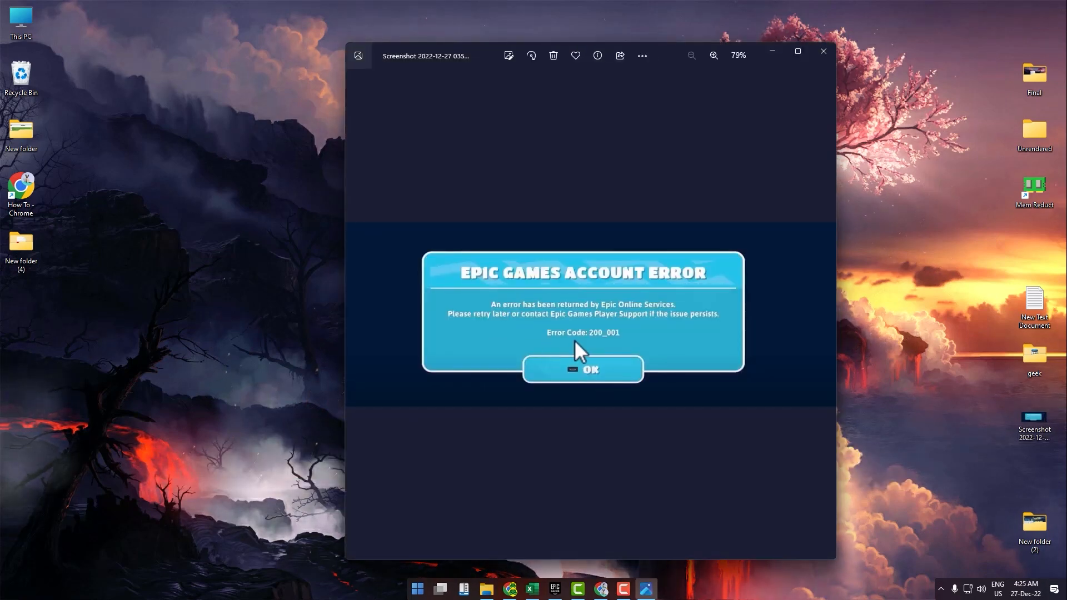
pyautogui.moveTo(772, 92)
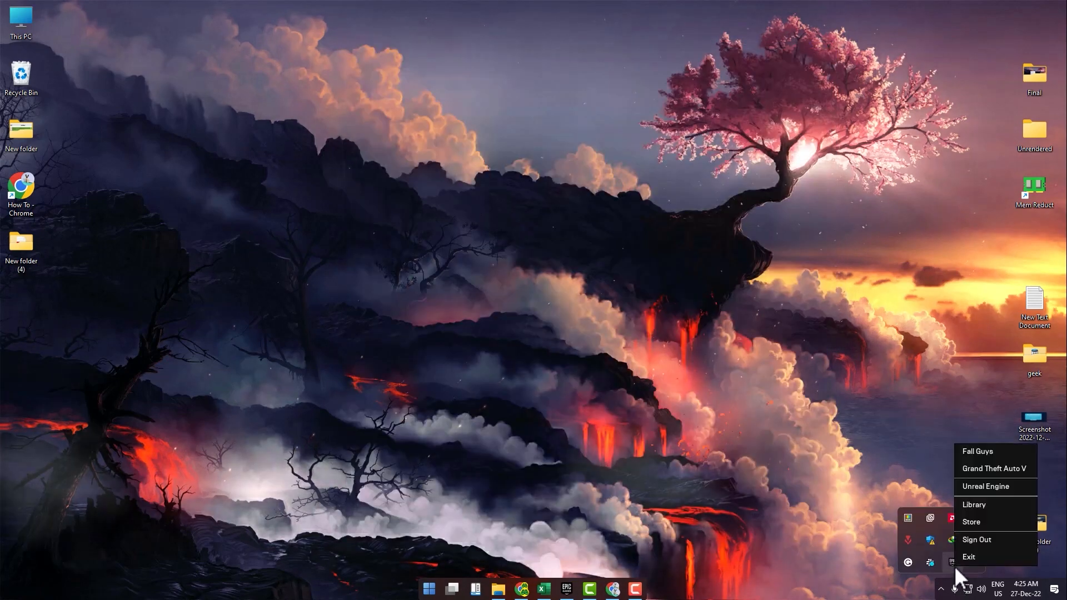
pyautogui.moveTo(978, 540)
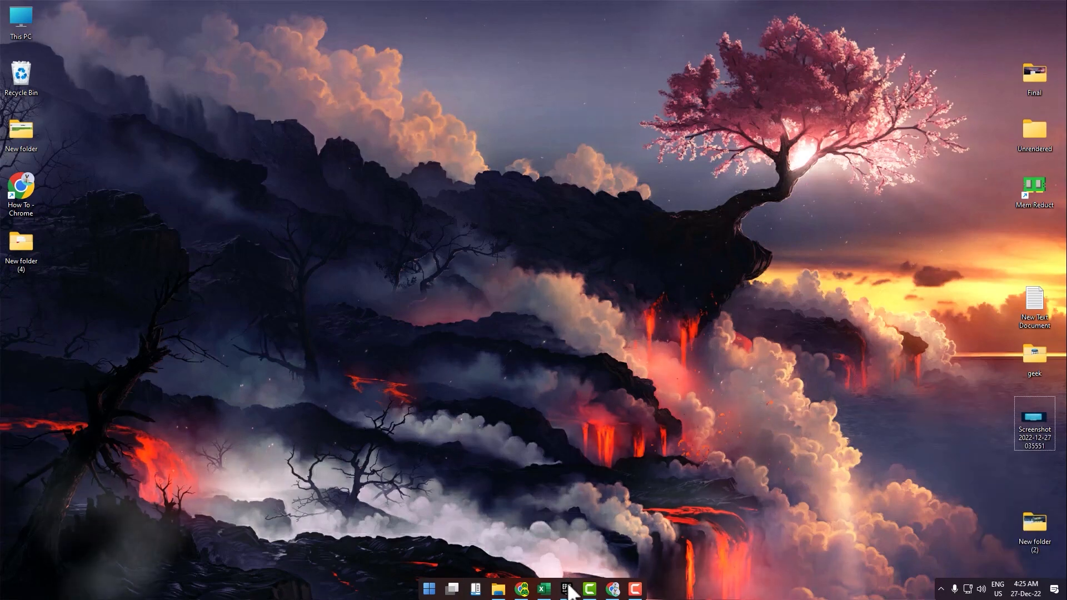
# - Verify the Fall Guys game files from Library > Manage, then hide the launcher window
pyautogui.click(566, 589)
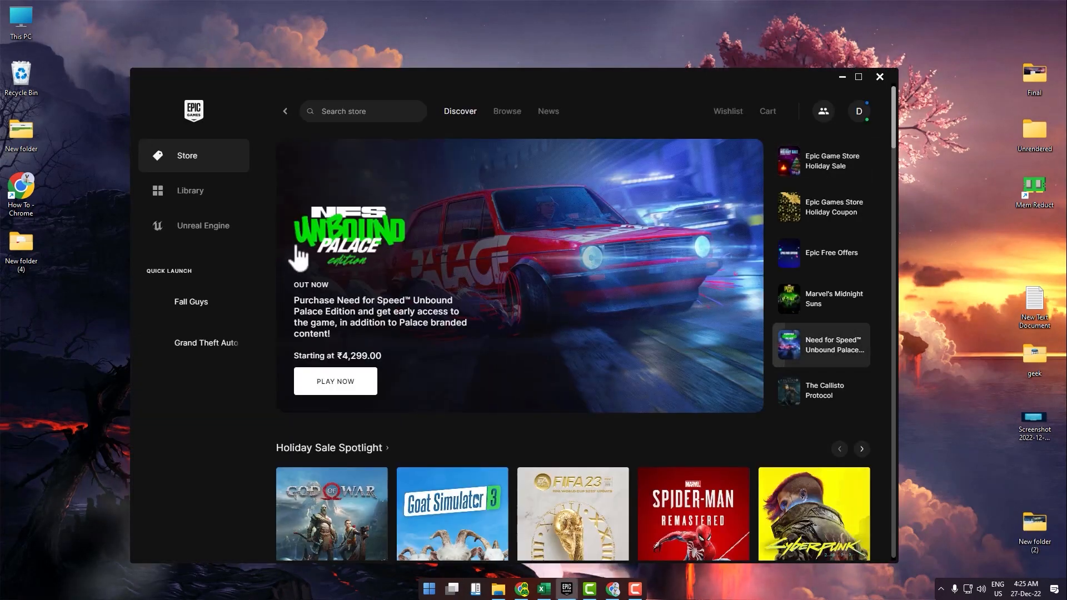
pyautogui.click(190, 190)
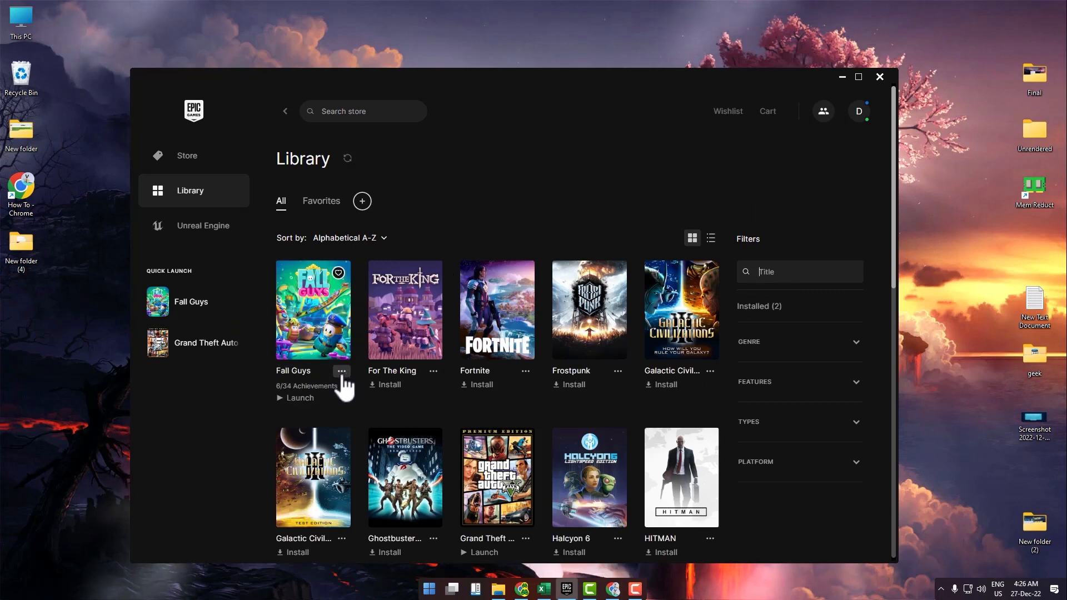
pyautogui.click(342, 371)
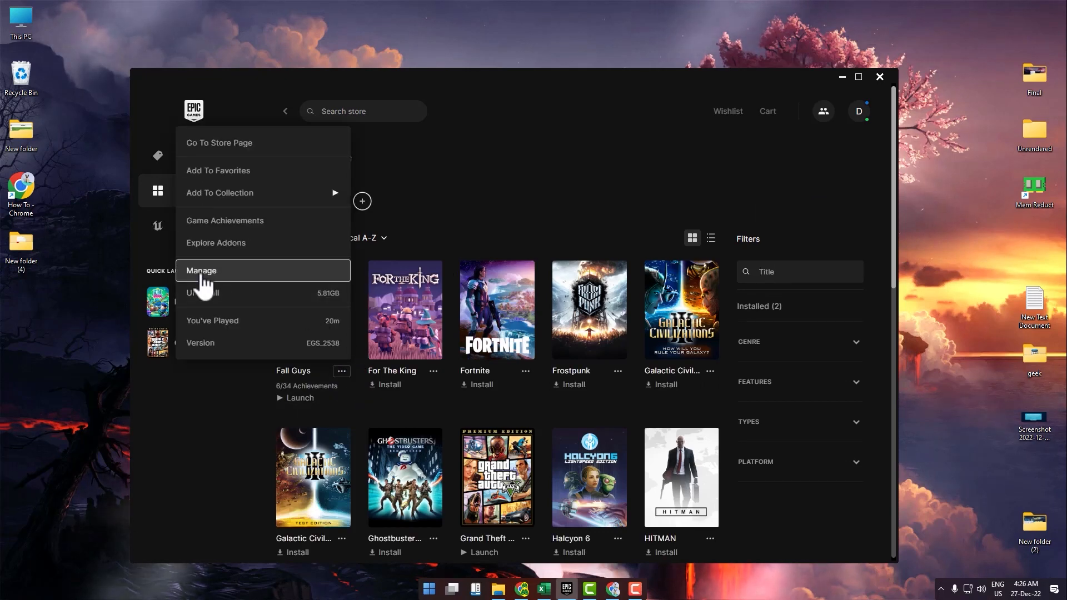
pyautogui.click(201, 270)
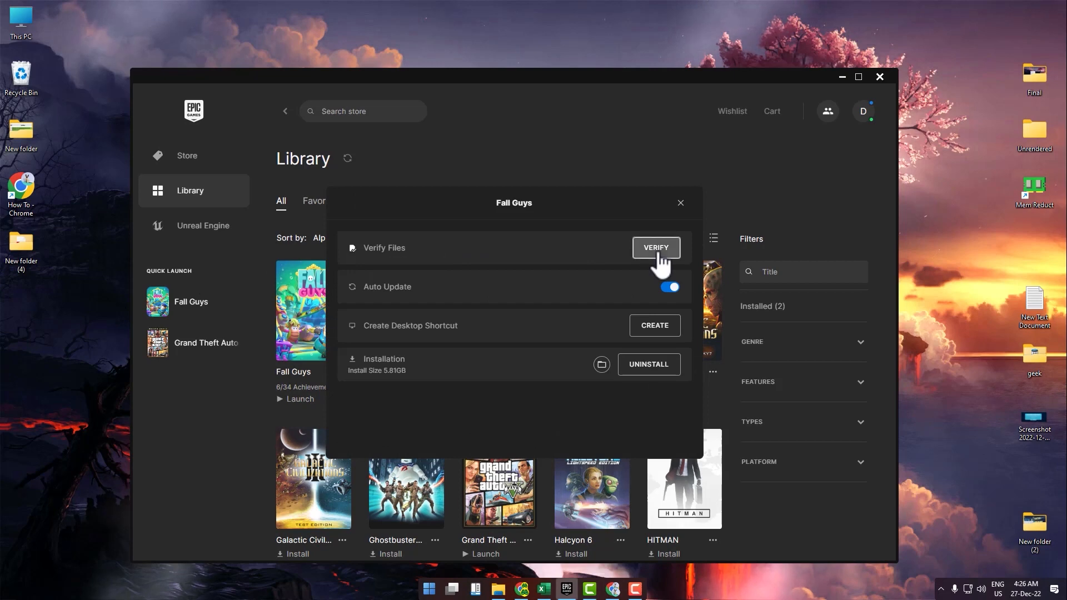
pyautogui.click(680, 202)
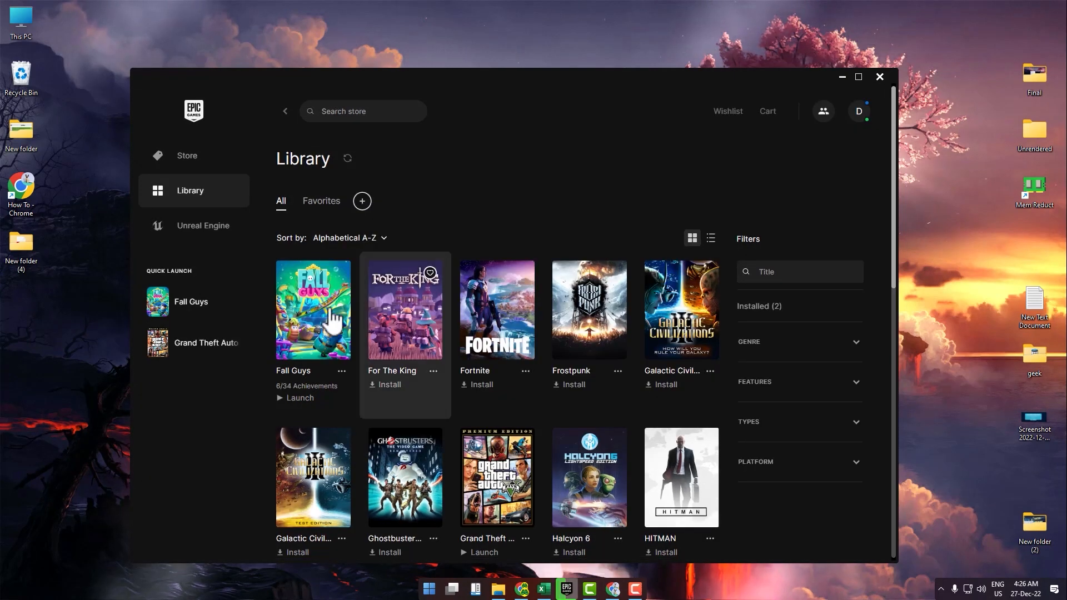
pyautogui.moveTo(589, 310)
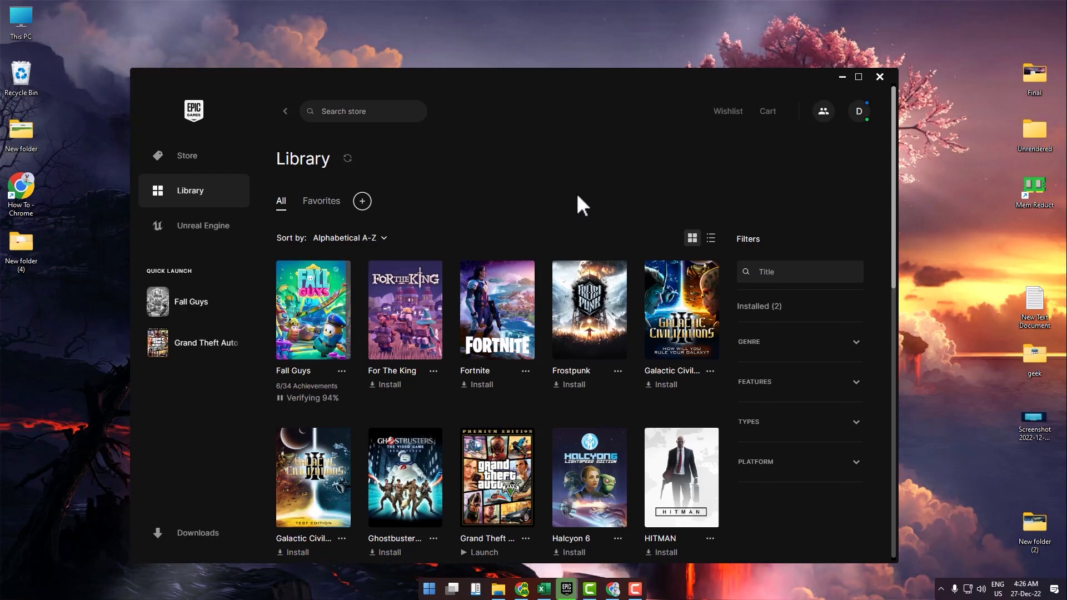
pyautogui.click(878, 77)
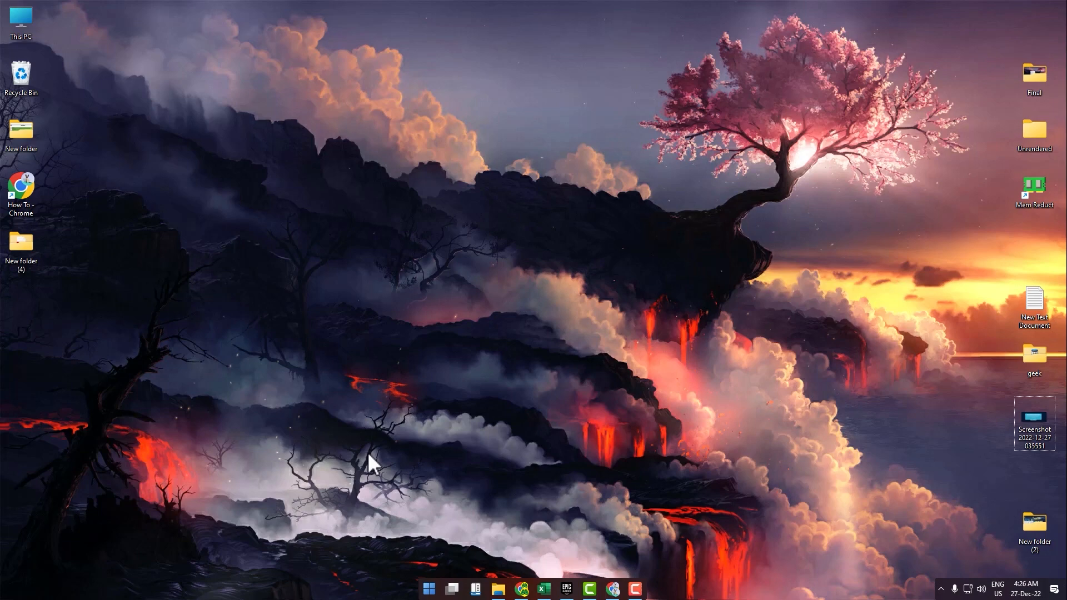
pyautogui.moveTo(429, 589)
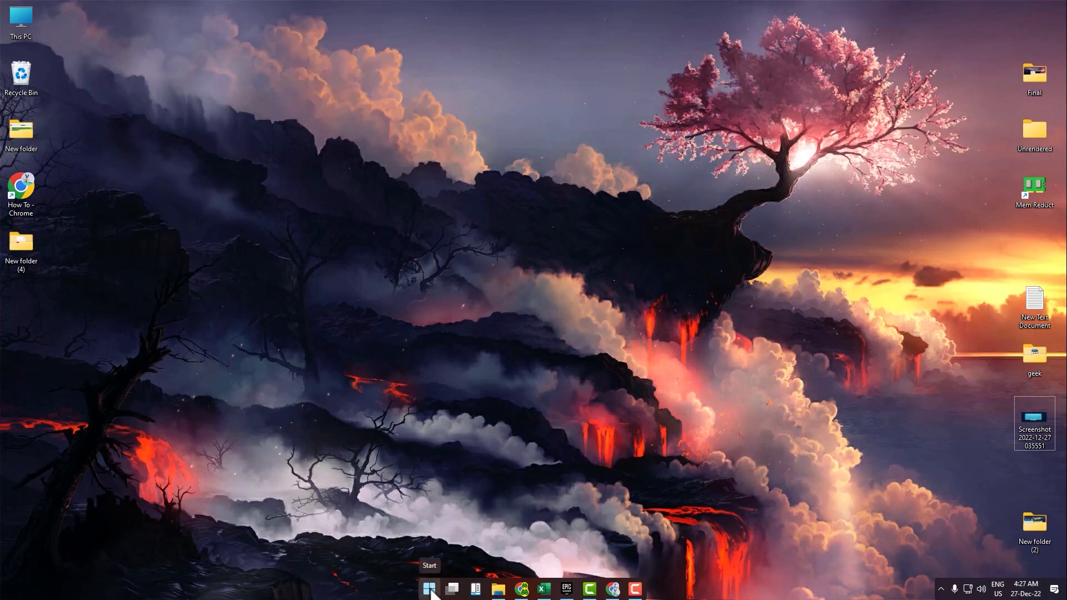
# - Launch an administrator Command Prompt via the Start search for 'cmd'
pyautogui.write('cmd')
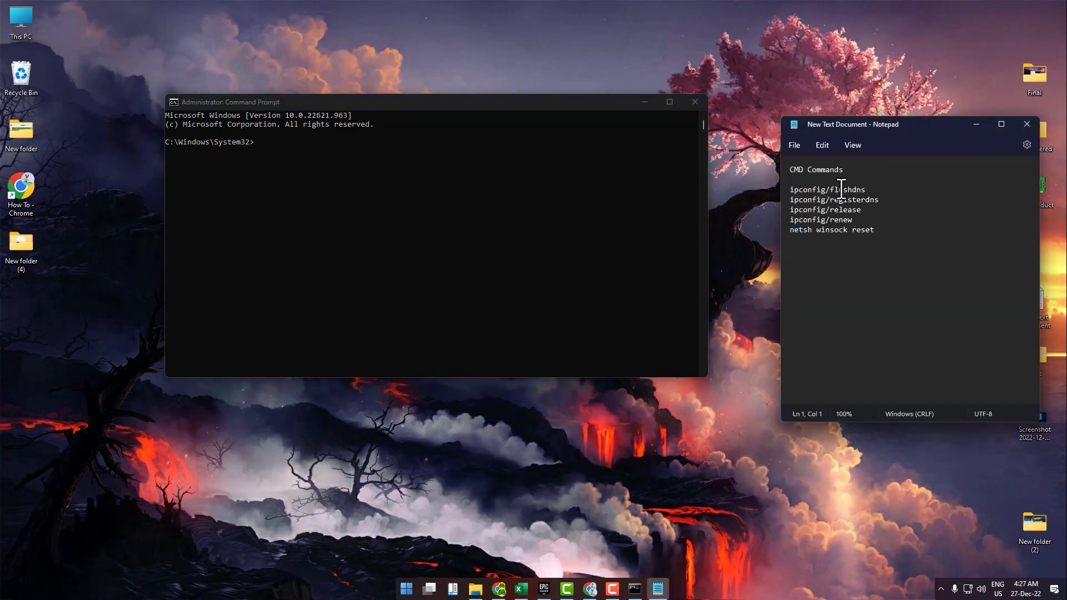
# - Run the network reset commands from the notes, ending with netsh winsock reset, then exit the prompt
pyautogui.tripleClick(827, 189)
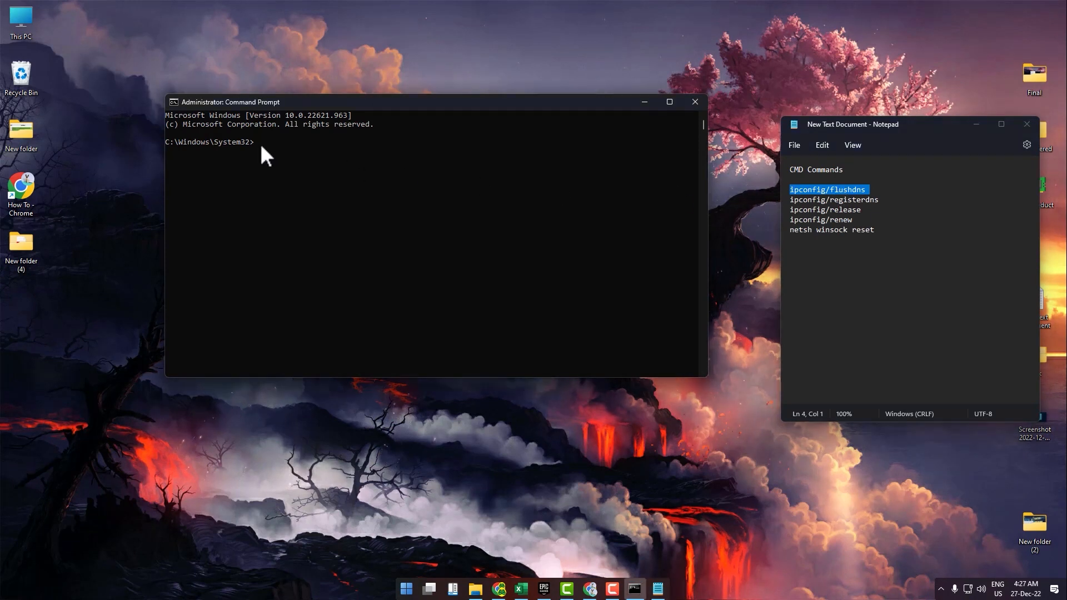
pyautogui.press('Enter')
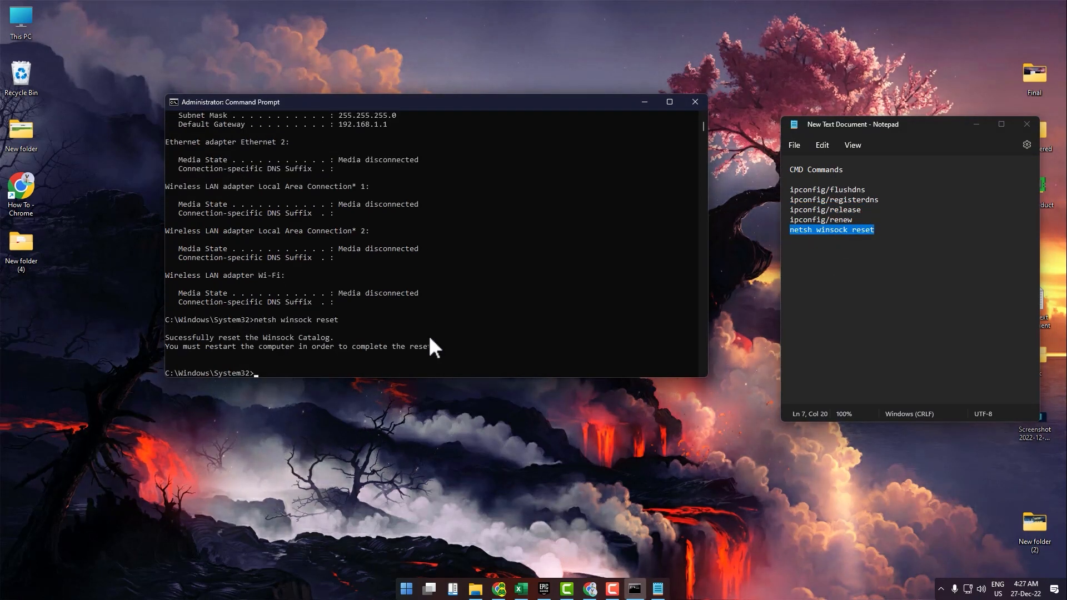
pyautogui.write('e')
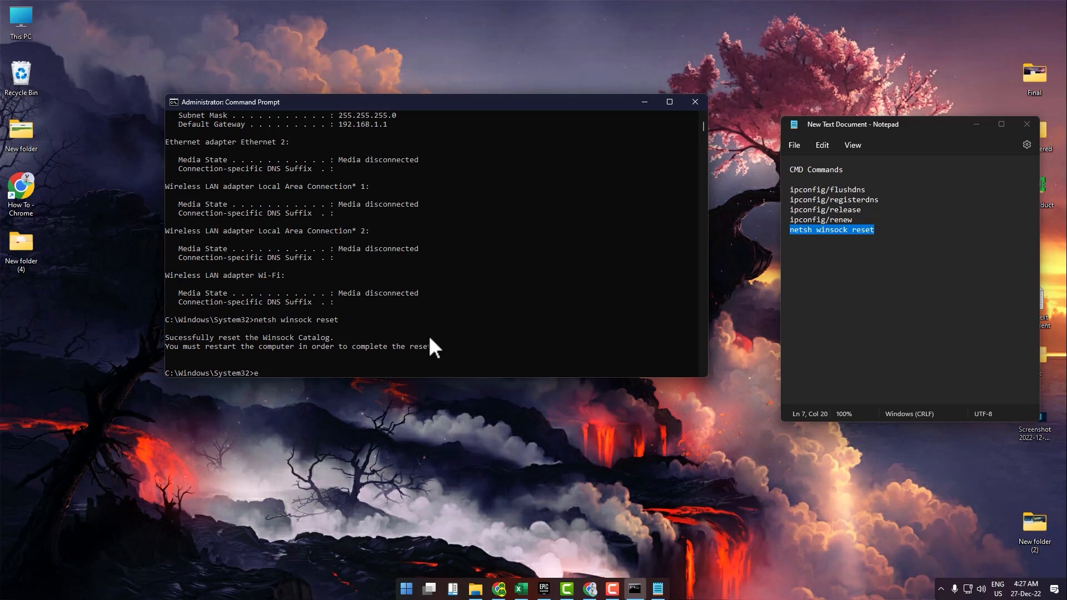
pyautogui.write('i')
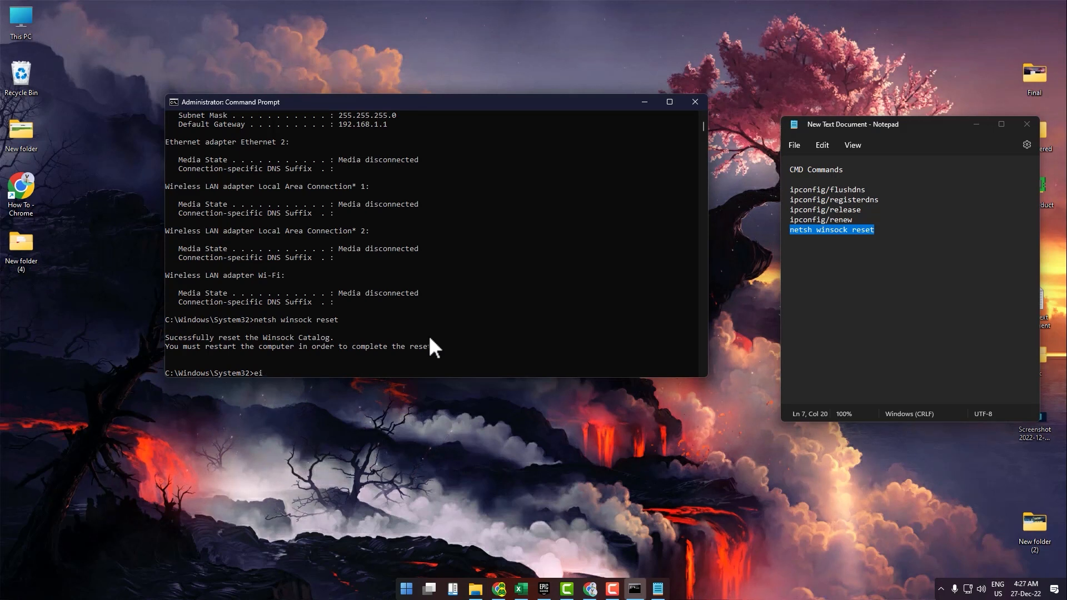
pyautogui.write('xit')
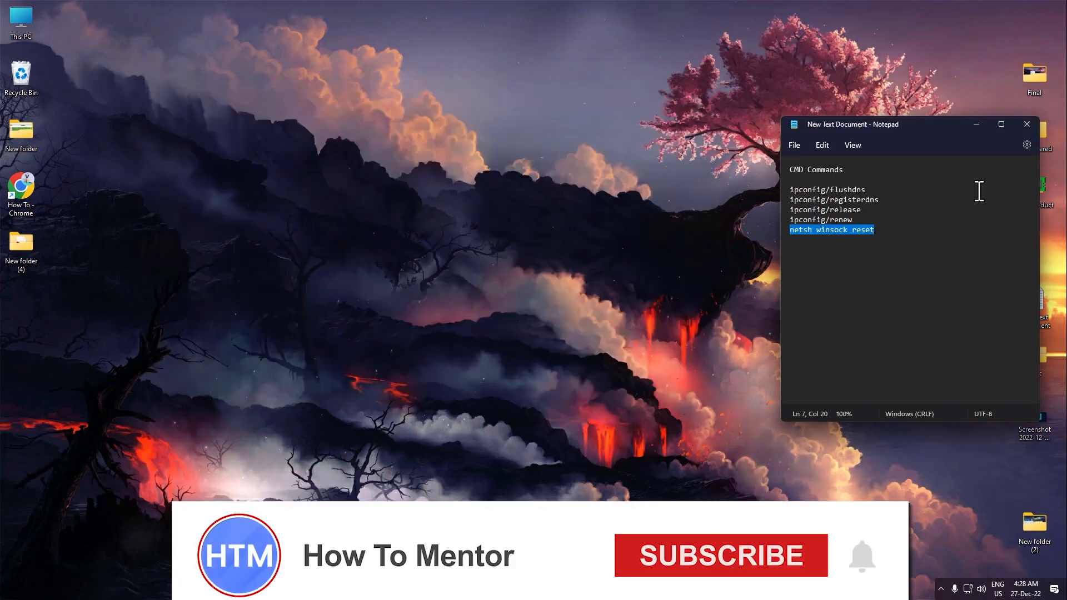
# - Close the Notepad notes and launch Control Panel from the Start search
pyautogui.click(720, 555)
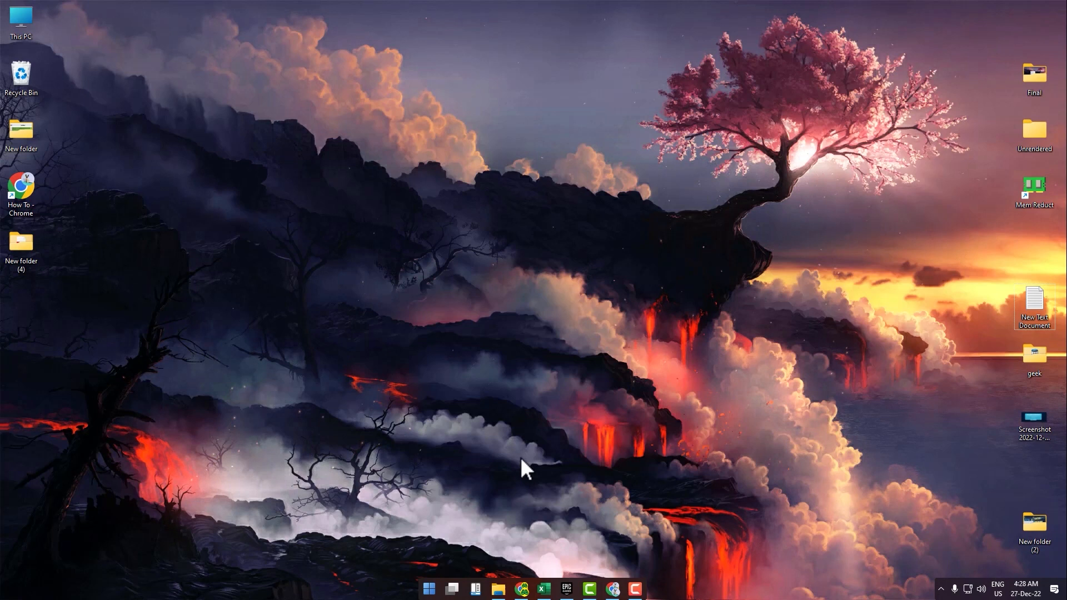
pyautogui.moveTo(516, 497)
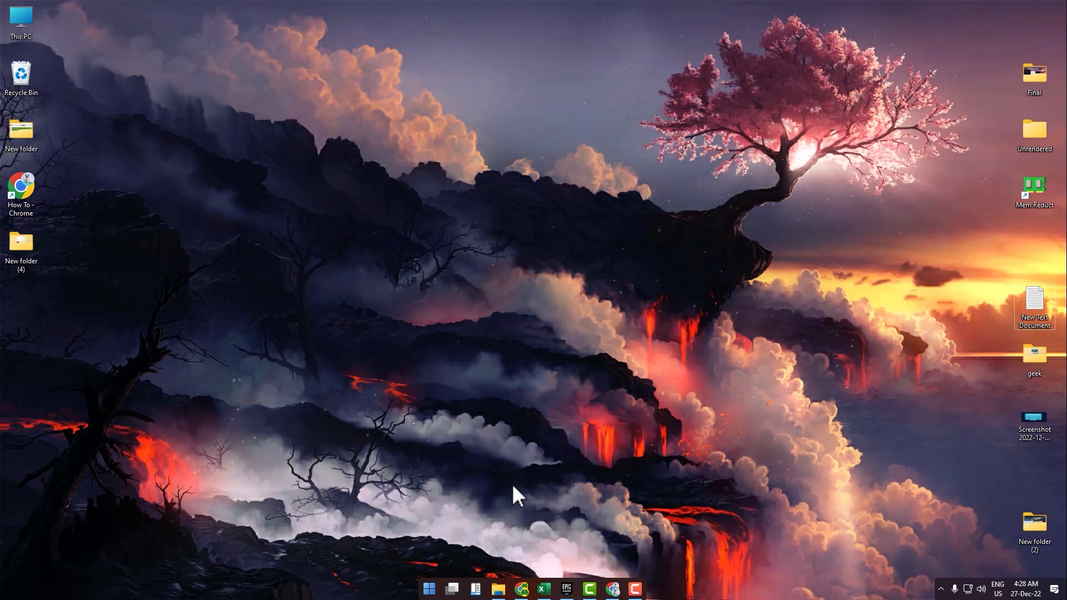
pyautogui.moveTo(439, 542)
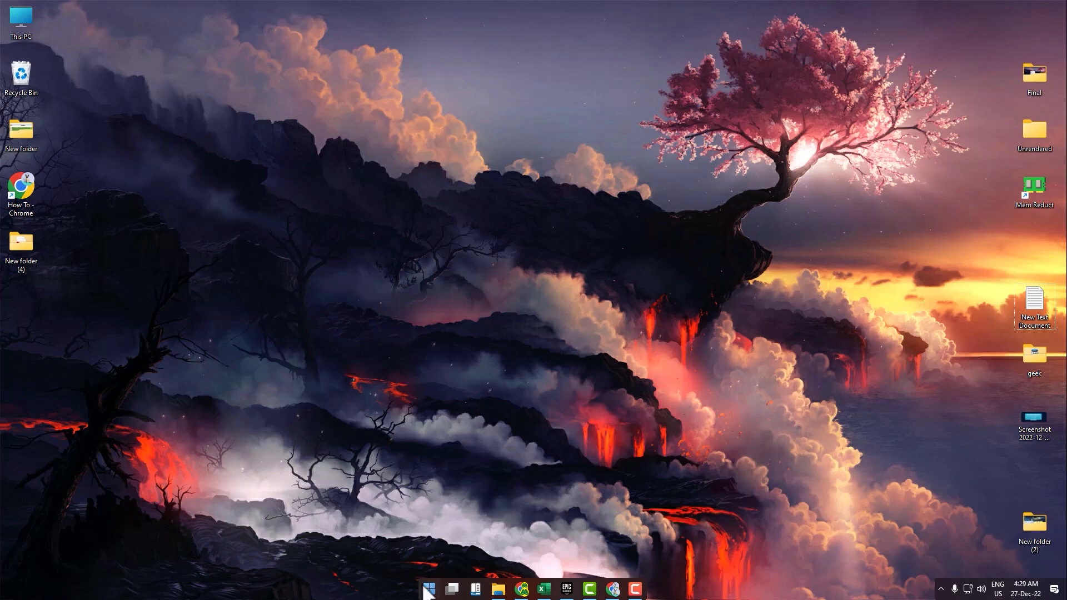
pyautogui.click(429, 589)
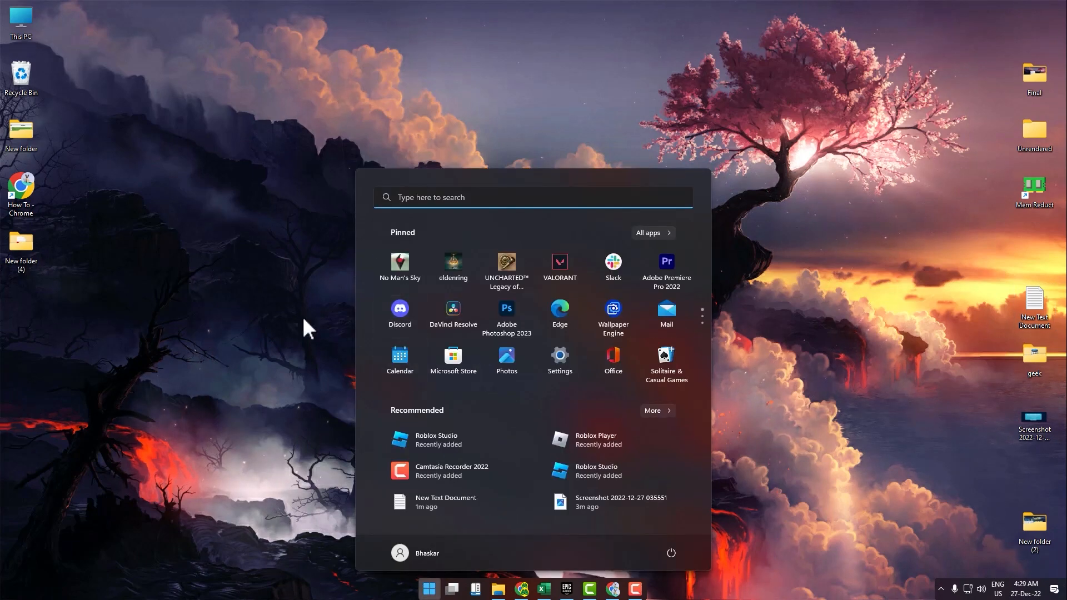
pyautogui.write('control Panel')
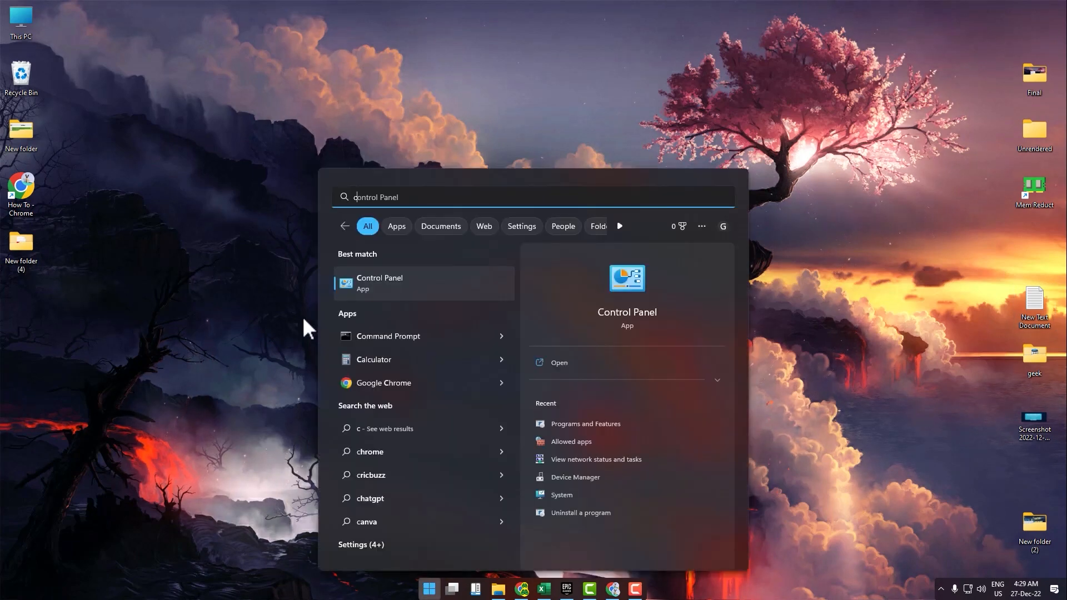
pyautogui.click(379, 282)
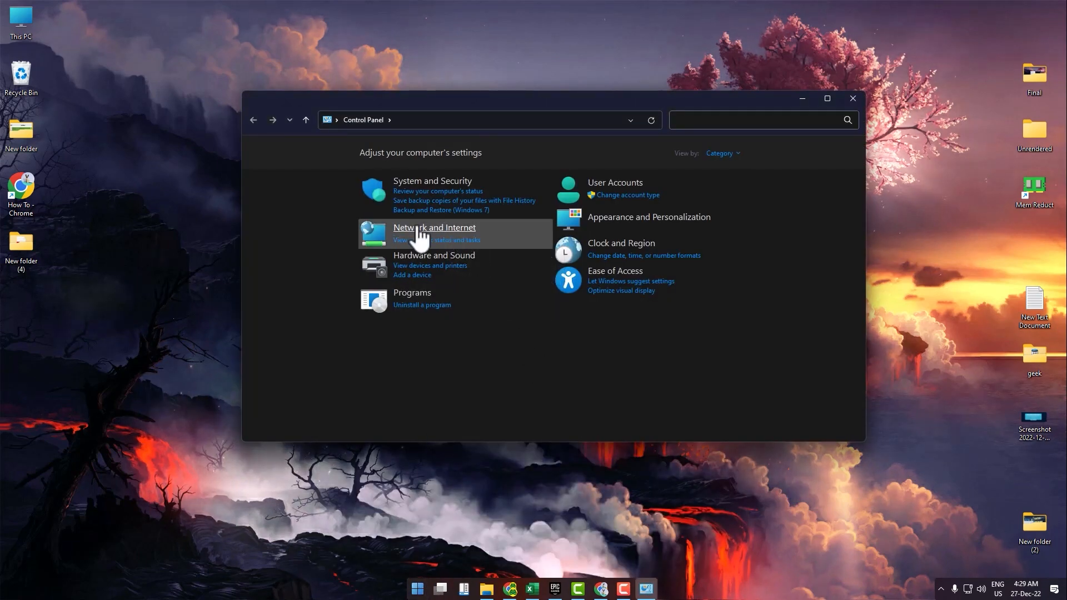
# - Reach the Network Connections adapter list via Network and Internet > Network and Sharing Center
pyautogui.click(435, 227)
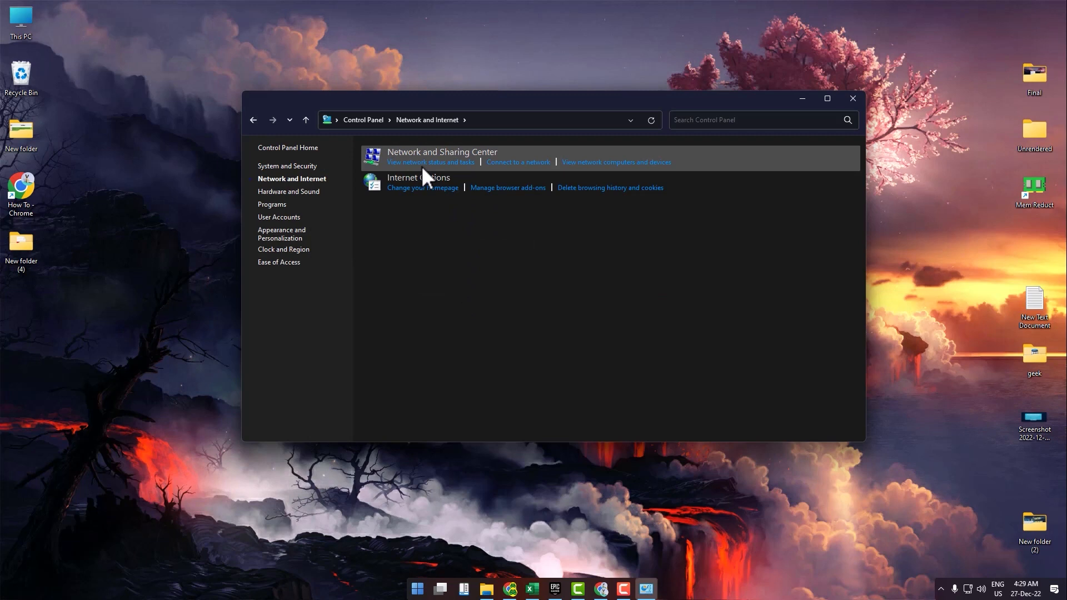
pyautogui.moveTo(431, 162)
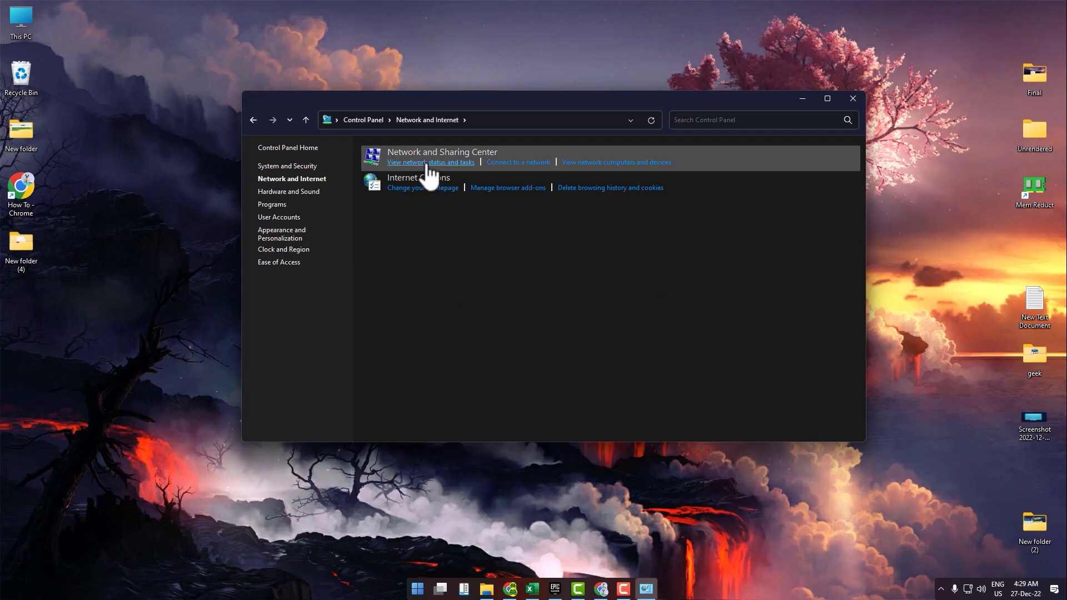
pyautogui.click(441, 152)
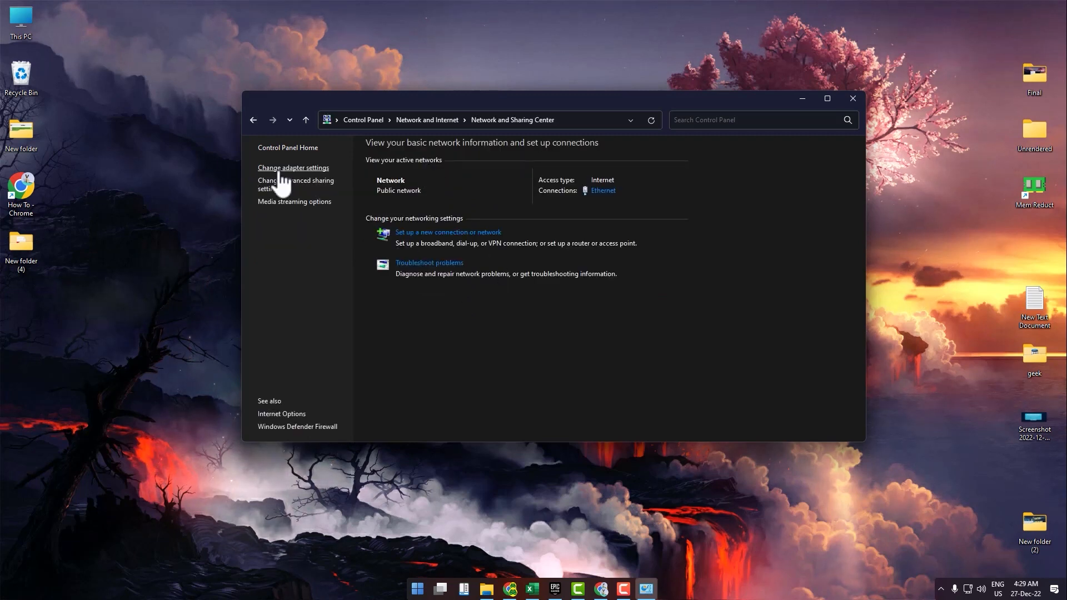
pyautogui.click(294, 168)
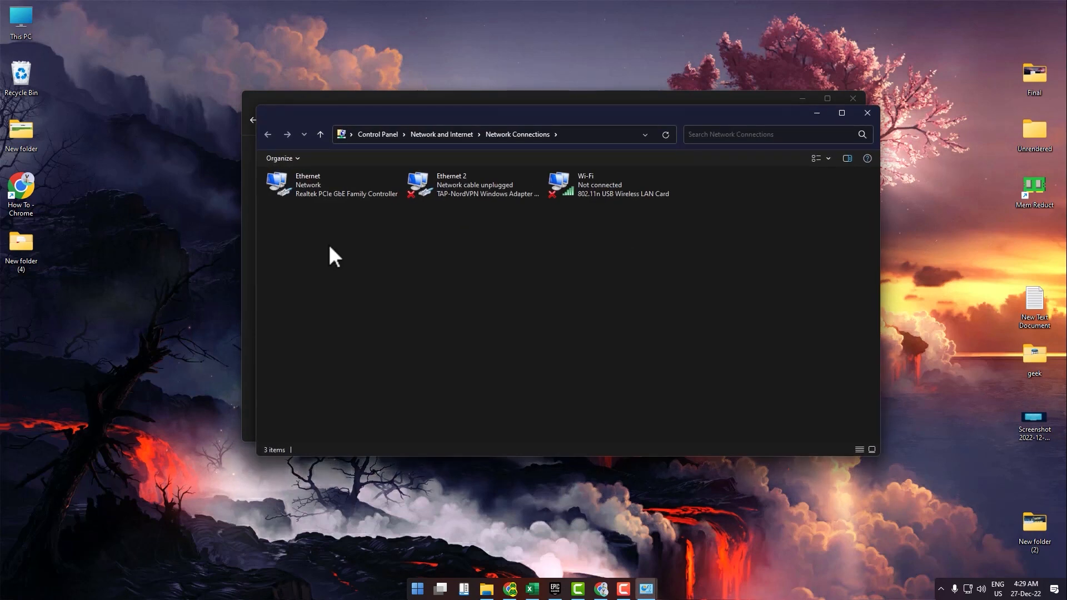
pyautogui.moveTo(596, 211)
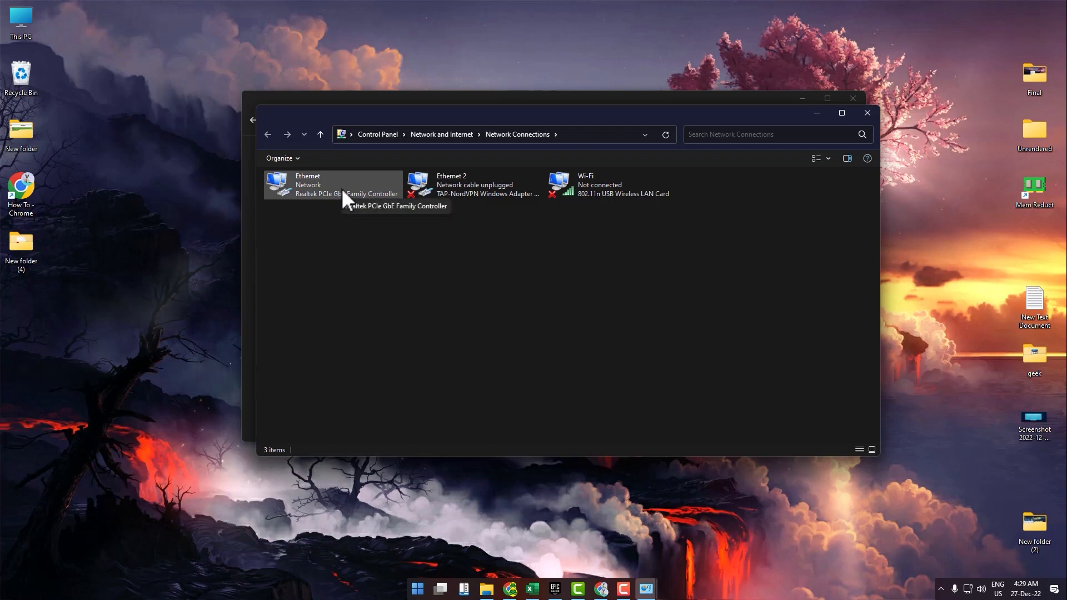
pyautogui.moveTo(352, 206)
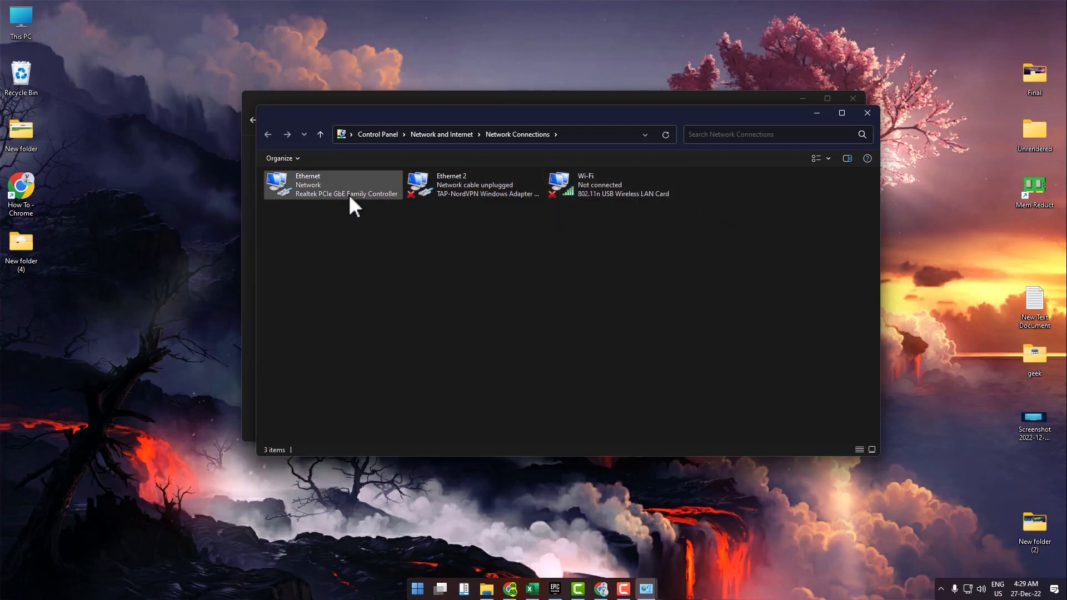
# - Set the Ethernet adapter's IPv4 DNS servers to 8.8.8.8 and 8.8.4.4 and confirm the properties
pyautogui.rightClick(333, 183)
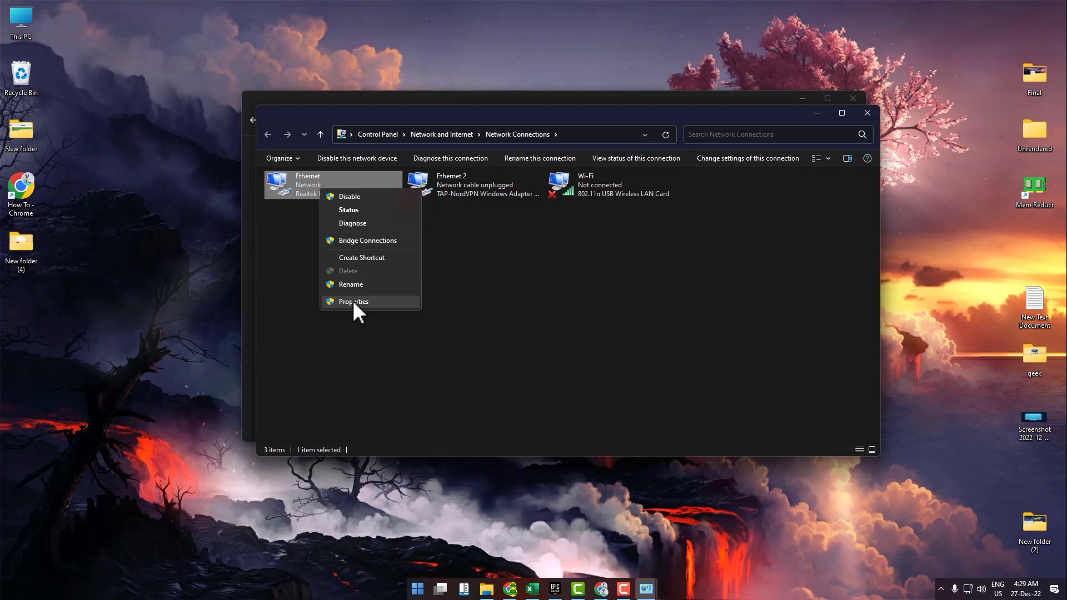
pyautogui.click(354, 301)
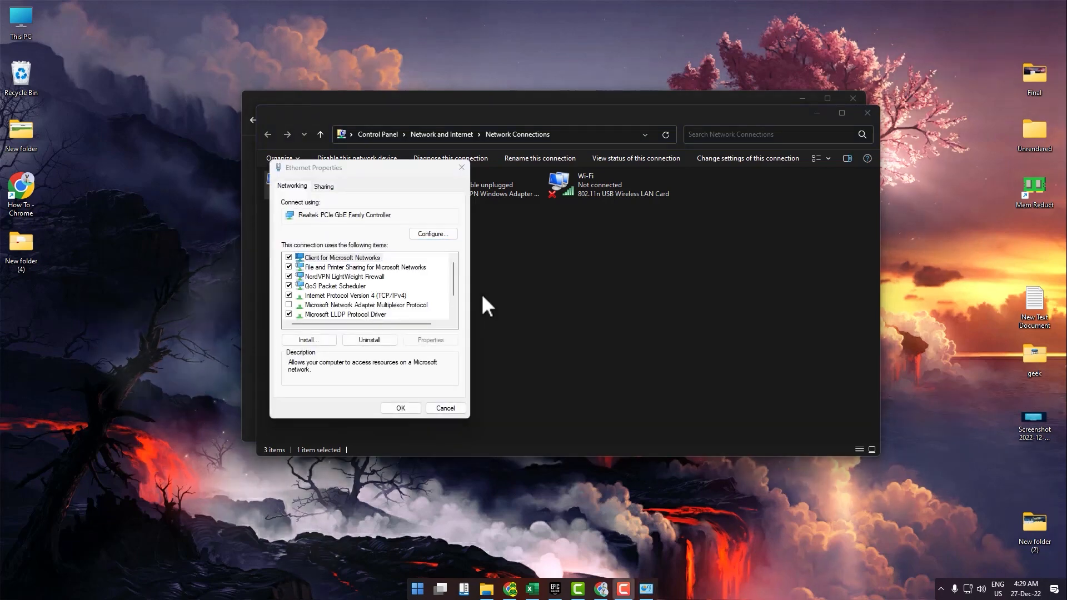
pyautogui.moveTo(340, 307)
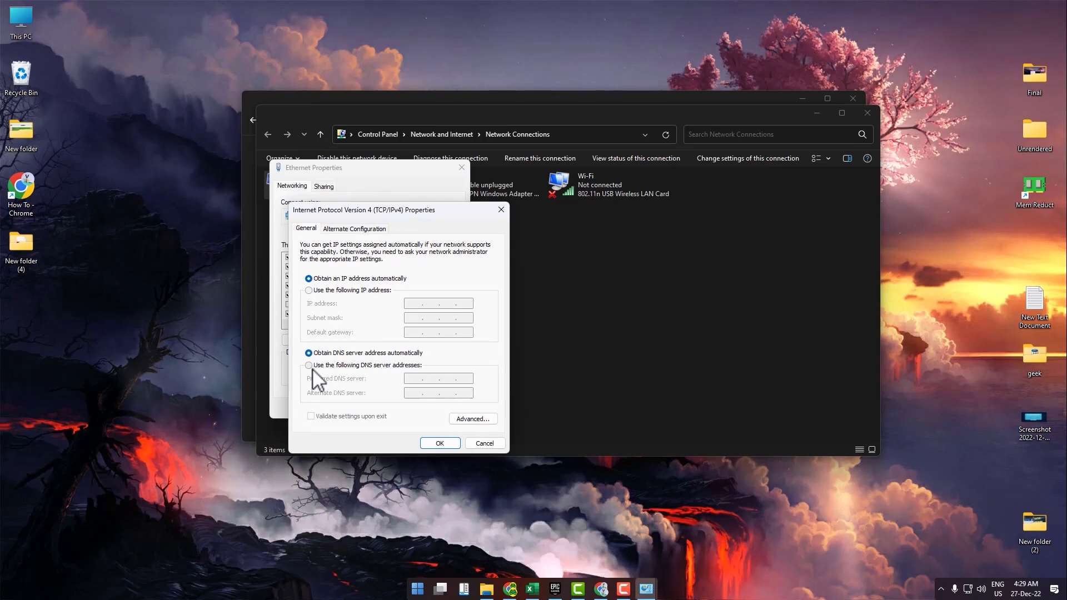
pyautogui.click(309, 365)
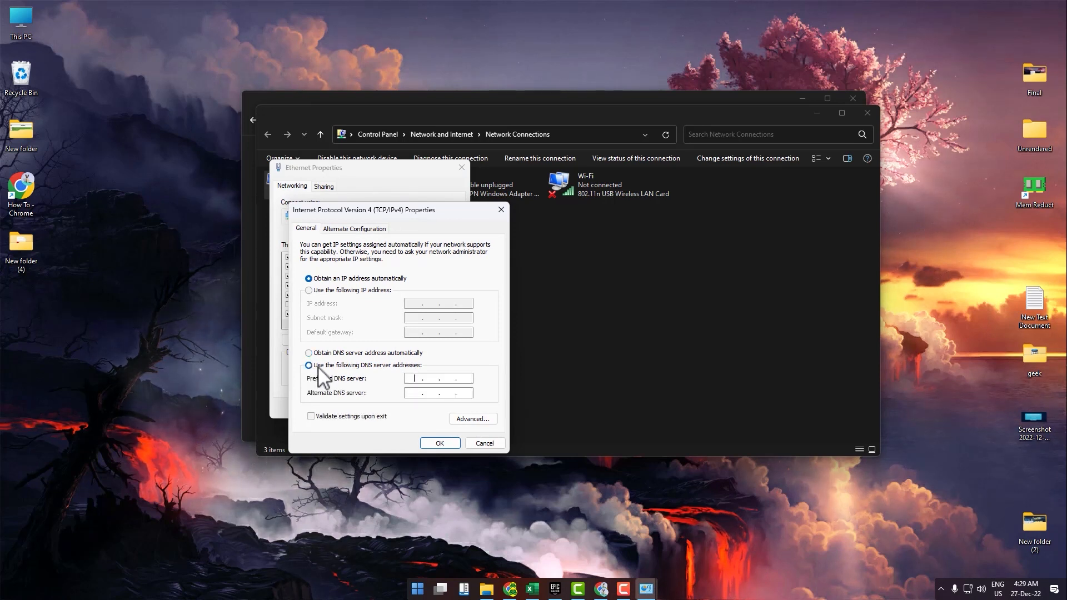
pyautogui.write('8.8.')
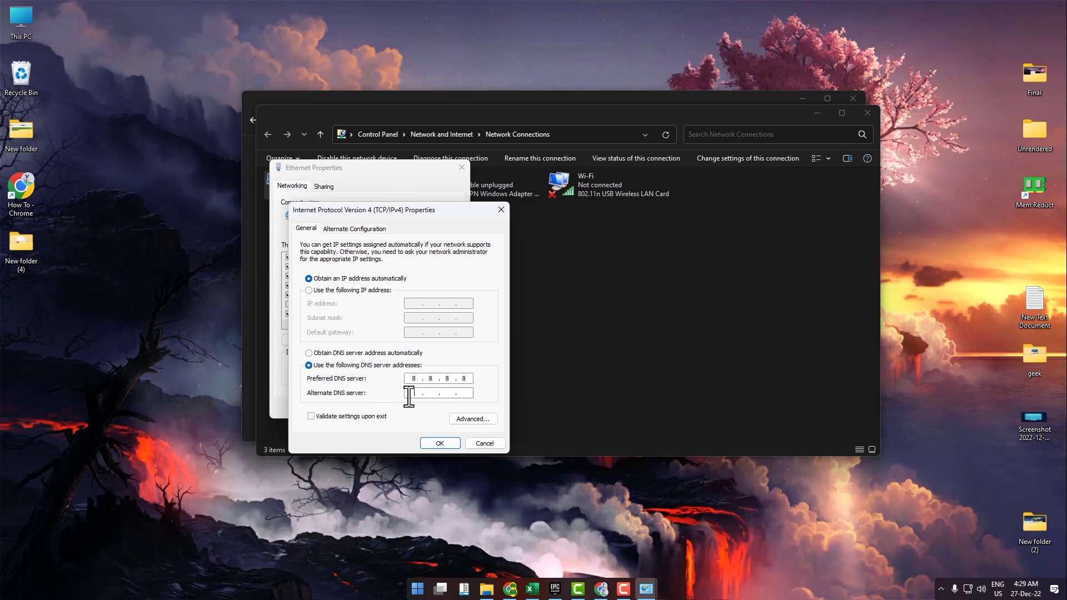
pyautogui.write('8.8.4.4')
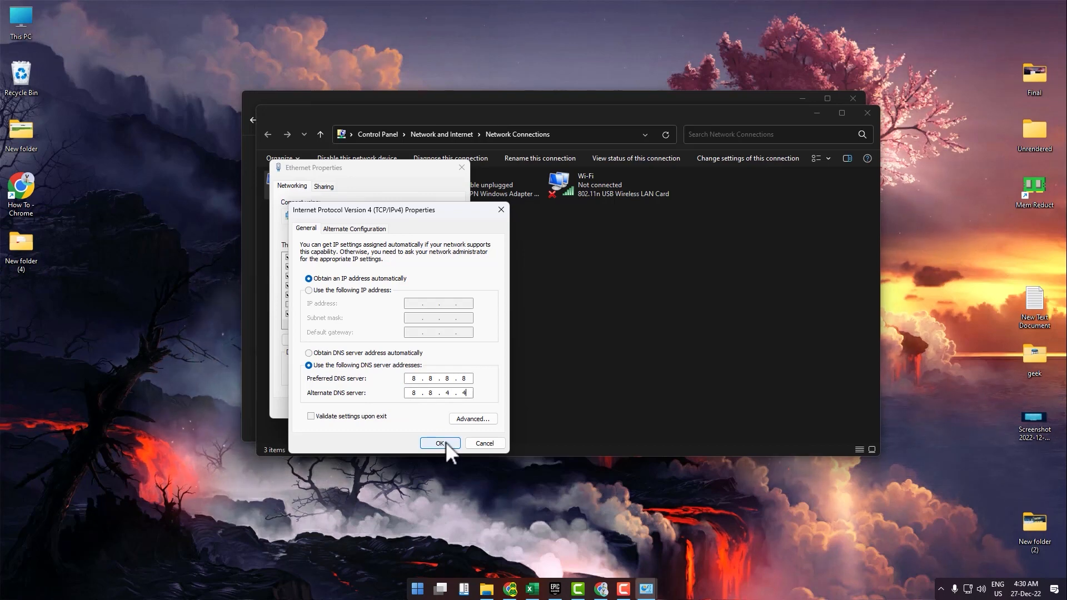
pyautogui.click(440, 443)
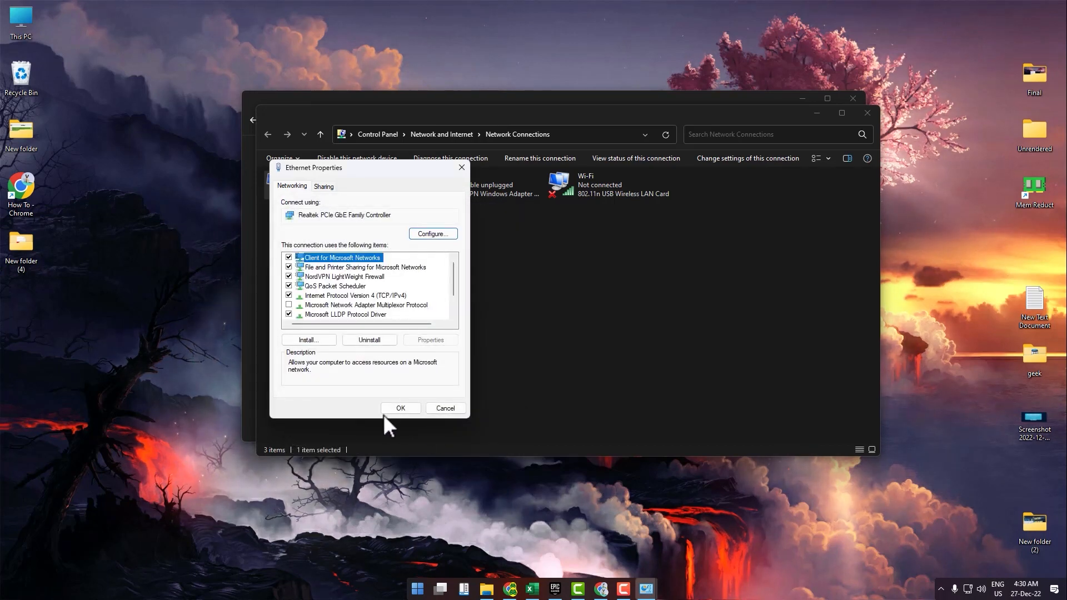
pyautogui.click(417, 589)
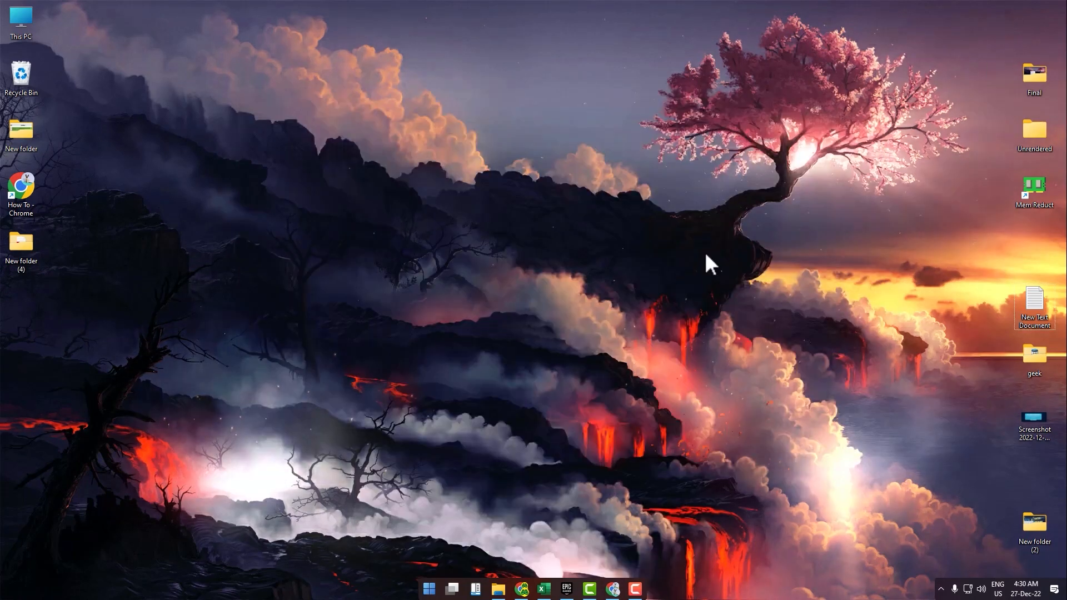
pyautogui.moveTo(663, 326)
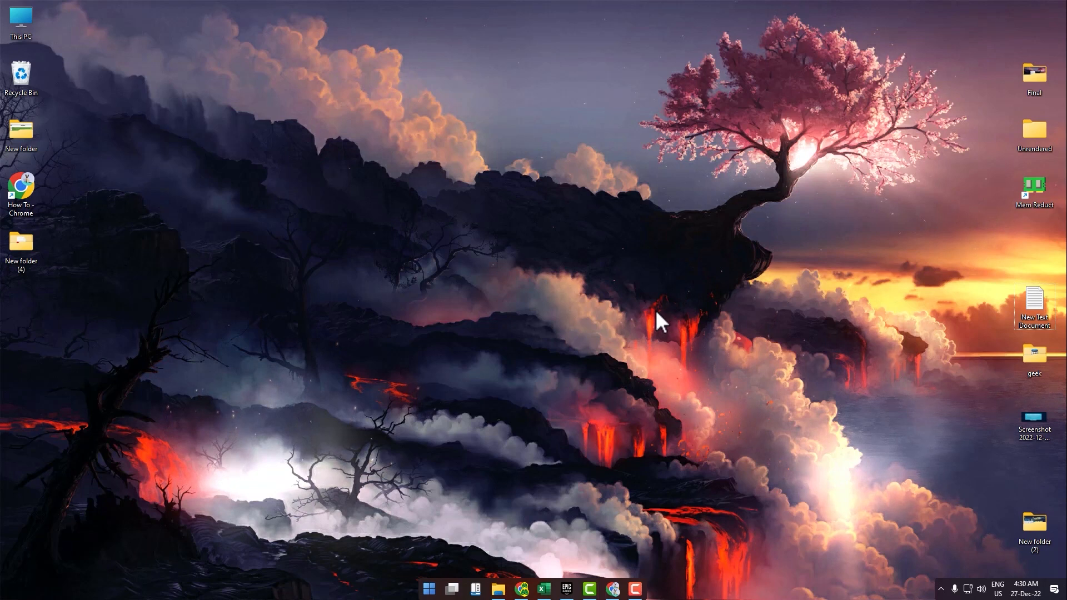
pyautogui.moveTo(718, 205)
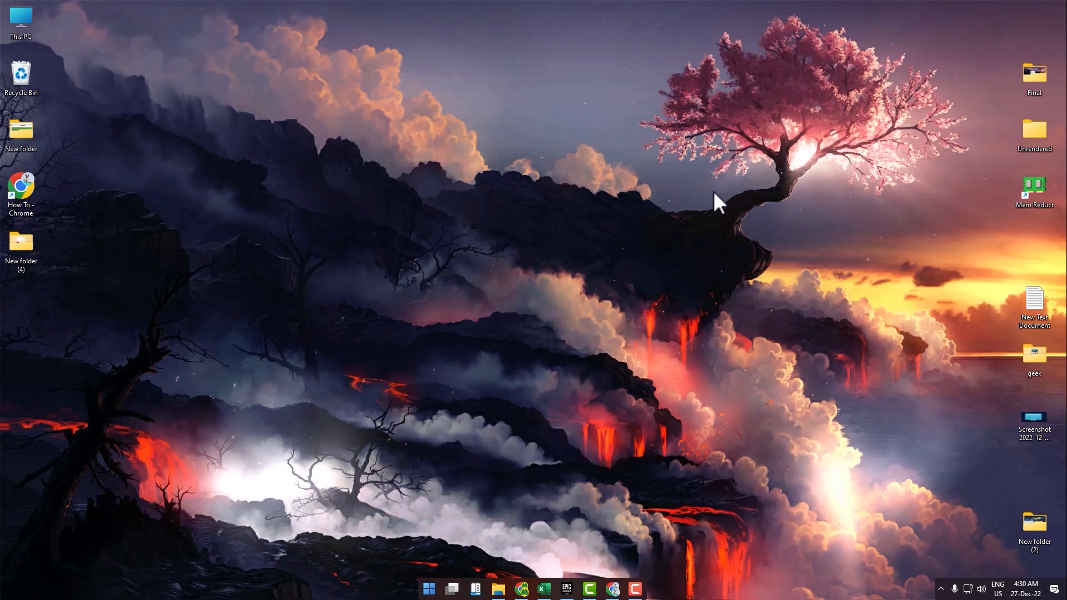
pyautogui.moveTo(663, 436)
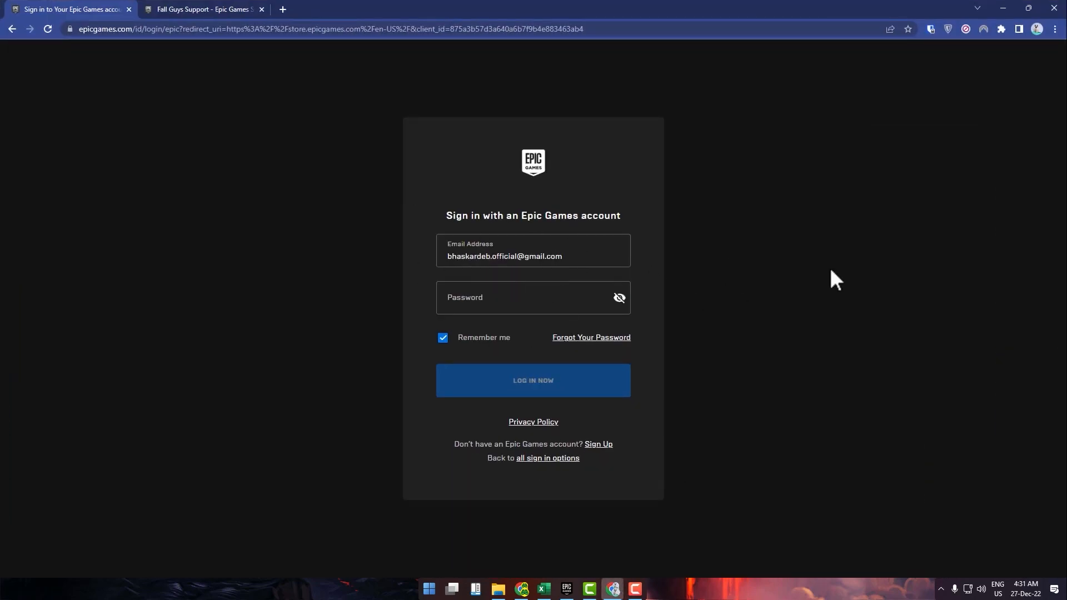
pyautogui.moveTo(787, 312)
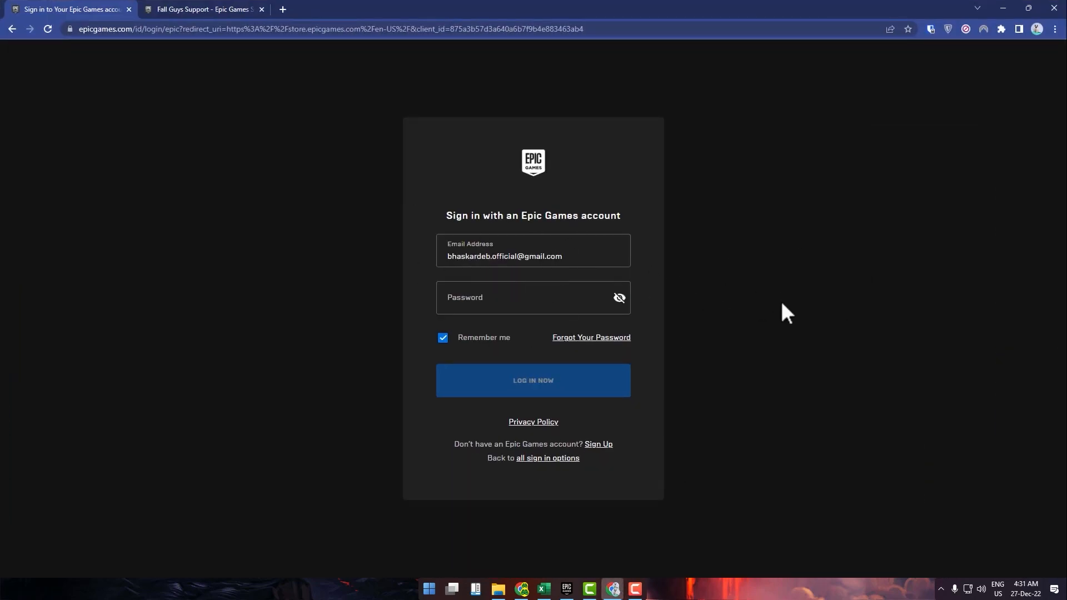
pyautogui.moveTo(677, 238)
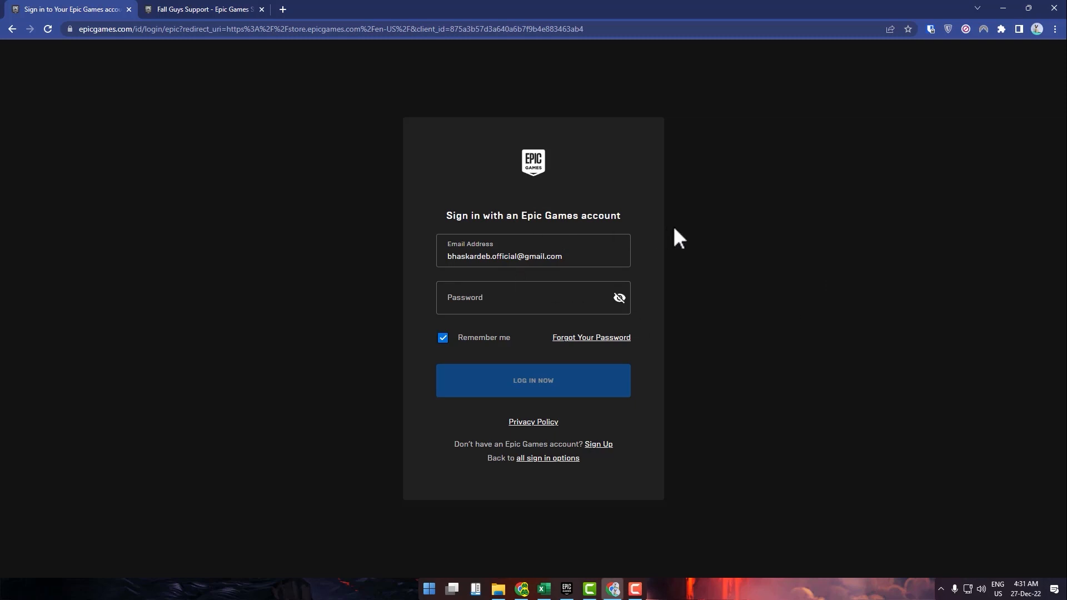
pyautogui.moveTo(252, 71)
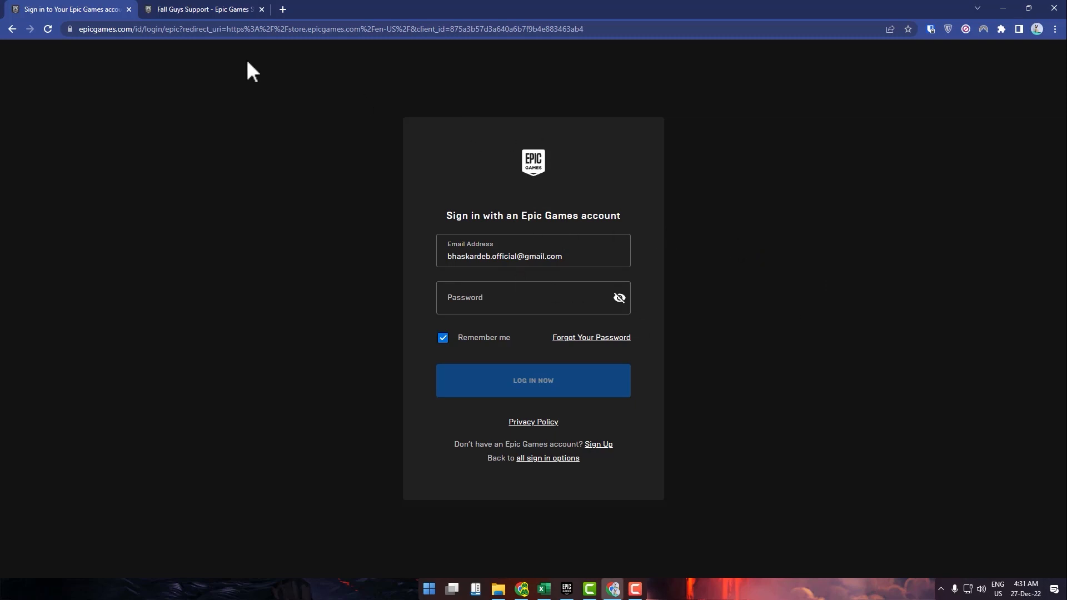
# - Reach the Epic Games support request page via Contact Us on the Fall Guys Support tab
pyautogui.click(201, 9)
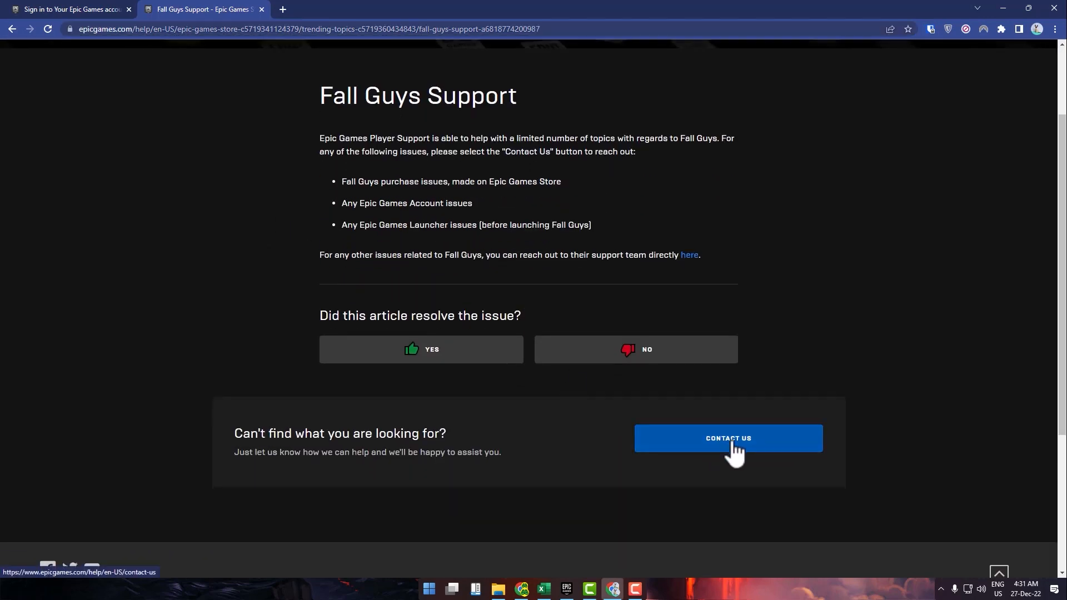
pyautogui.click(727, 438)
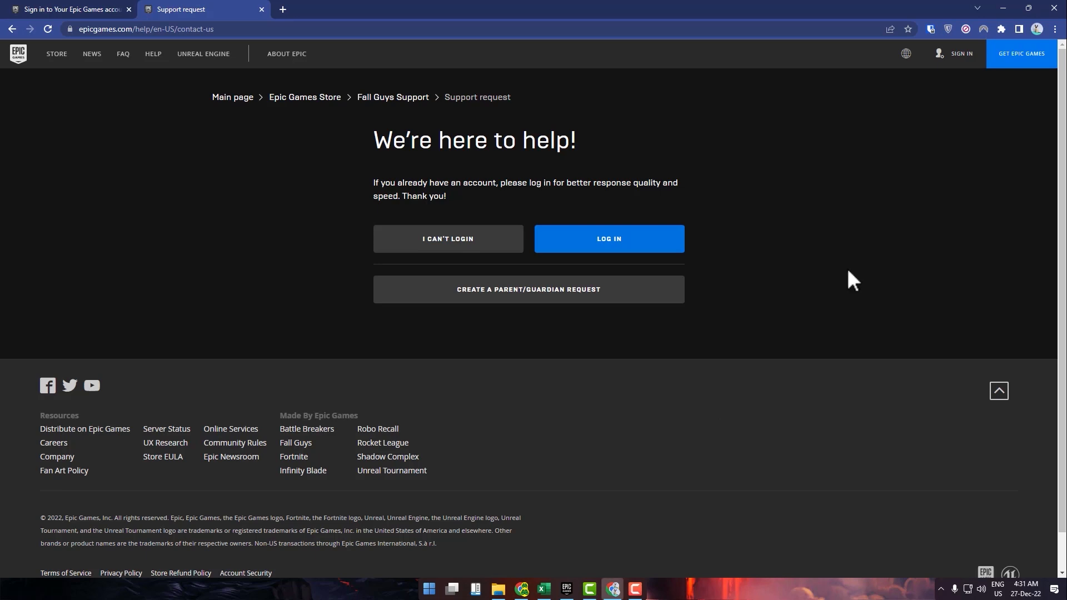
pyautogui.moveTo(844, 279)
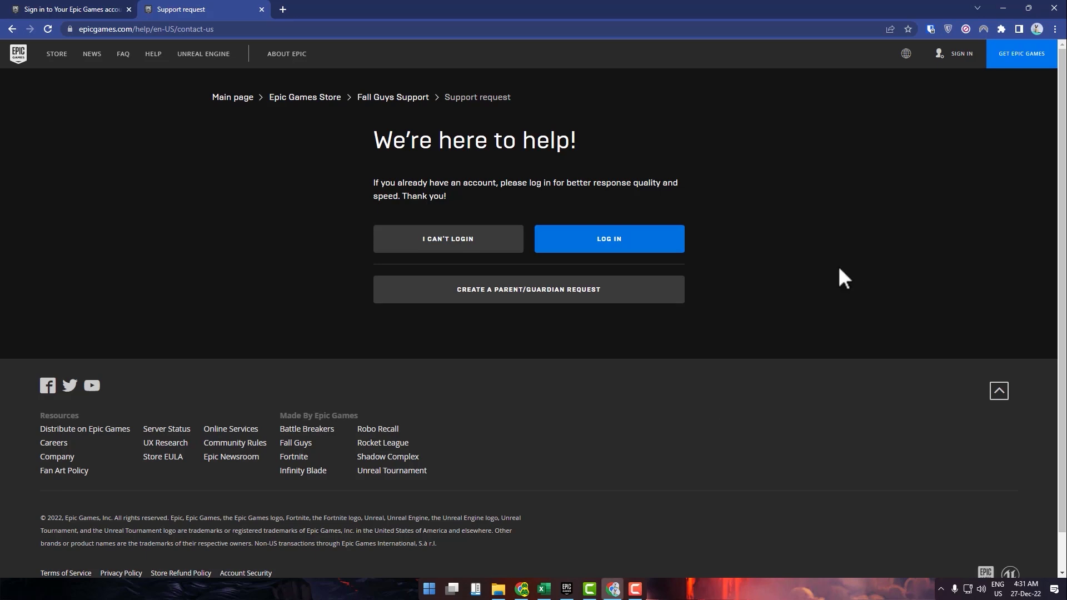